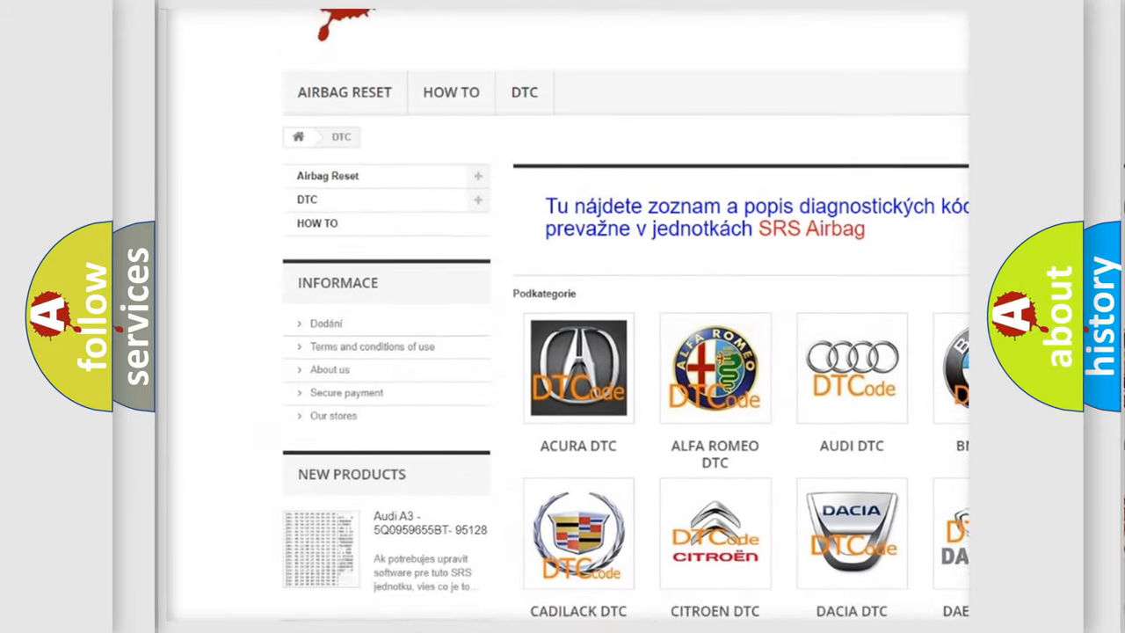
pyautogui.scroll(-3)
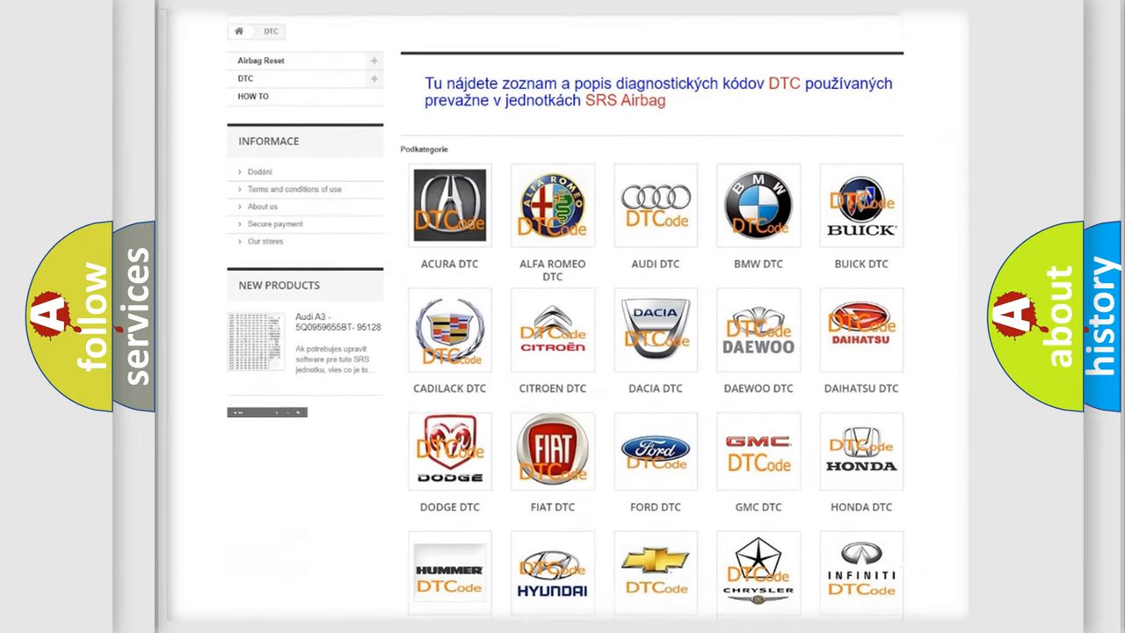
pyautogui.scroll(-3)
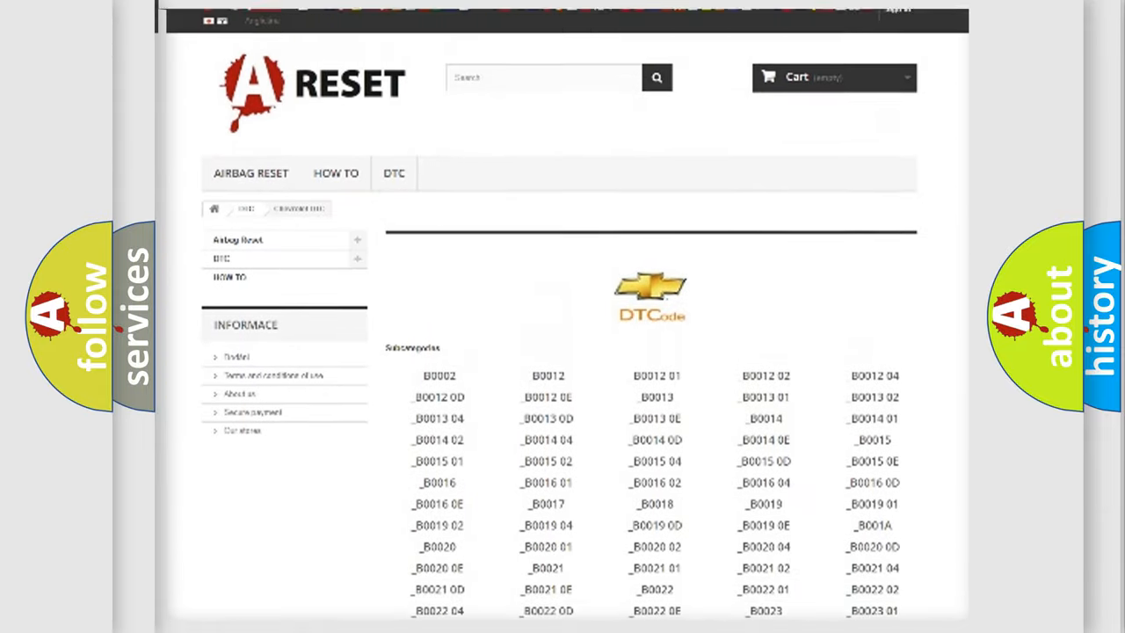
pyautogui.scroll(3)
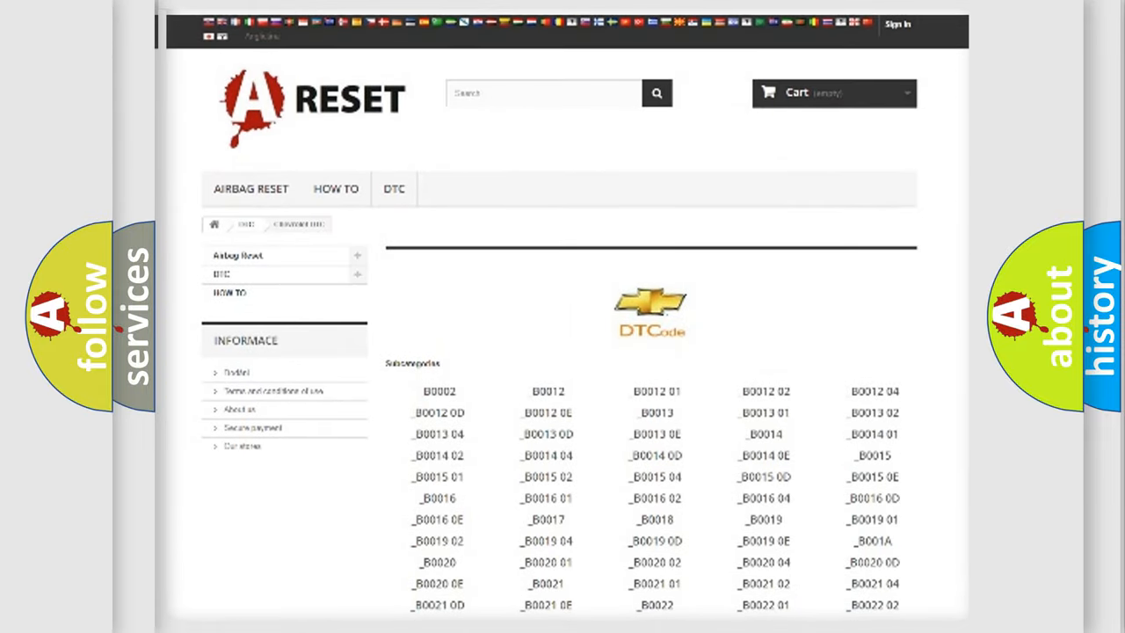